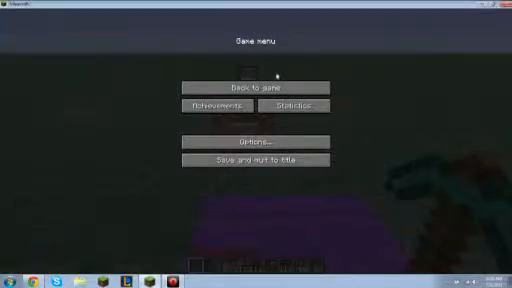
click(248, 88)
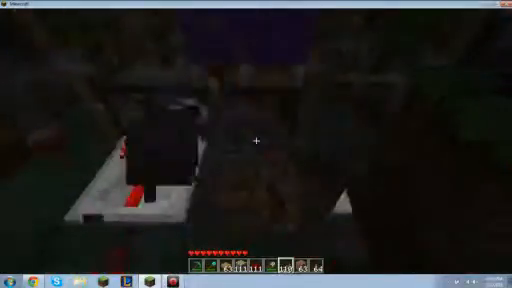
mouse_move(256, 144)
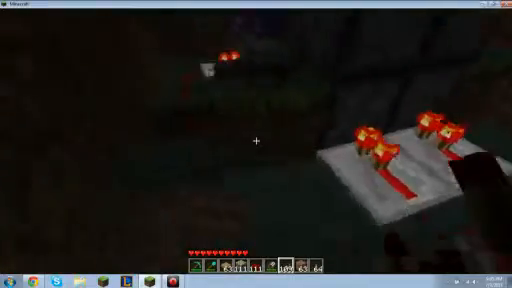
mouse_move(256, 144)
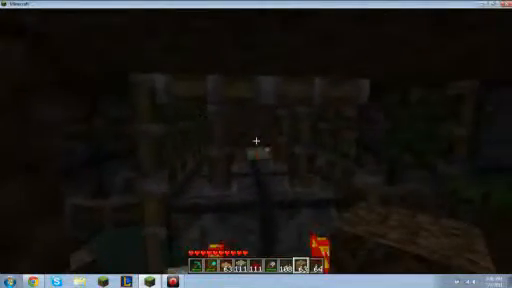
key(Escape)
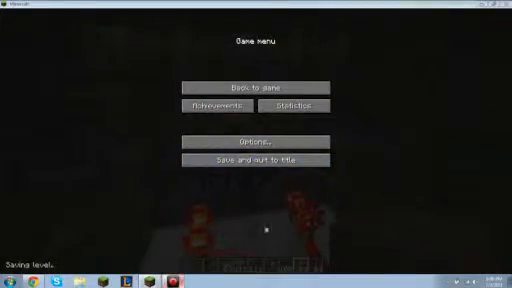